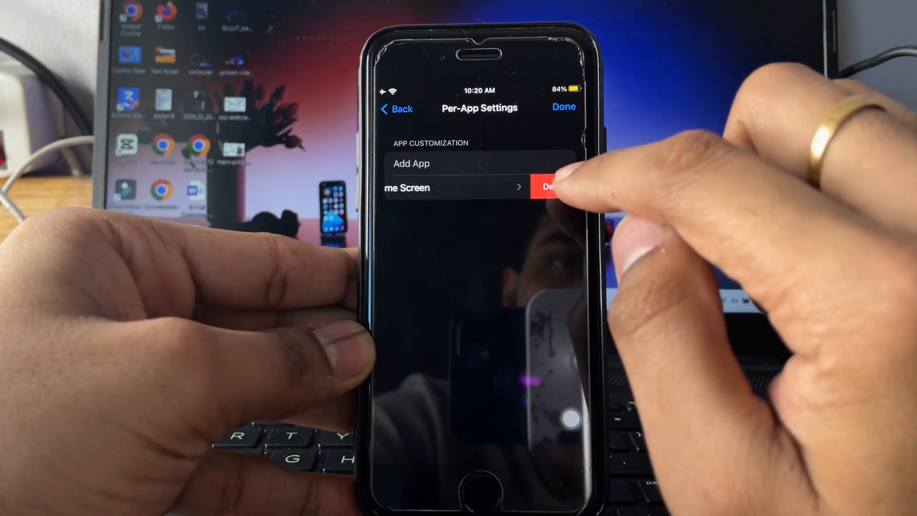
# Add an app under Per-App Settings to reach the Choose App to Customize list.
pyautogui.click(410, 163)
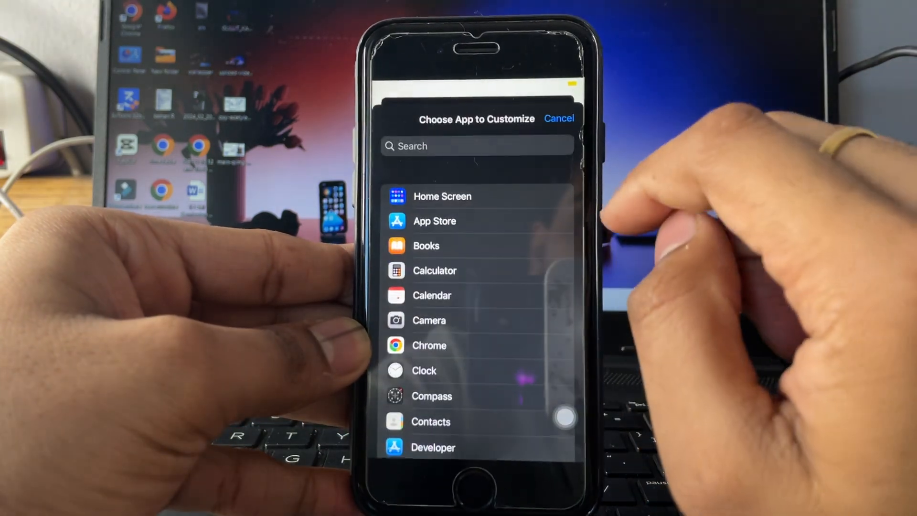